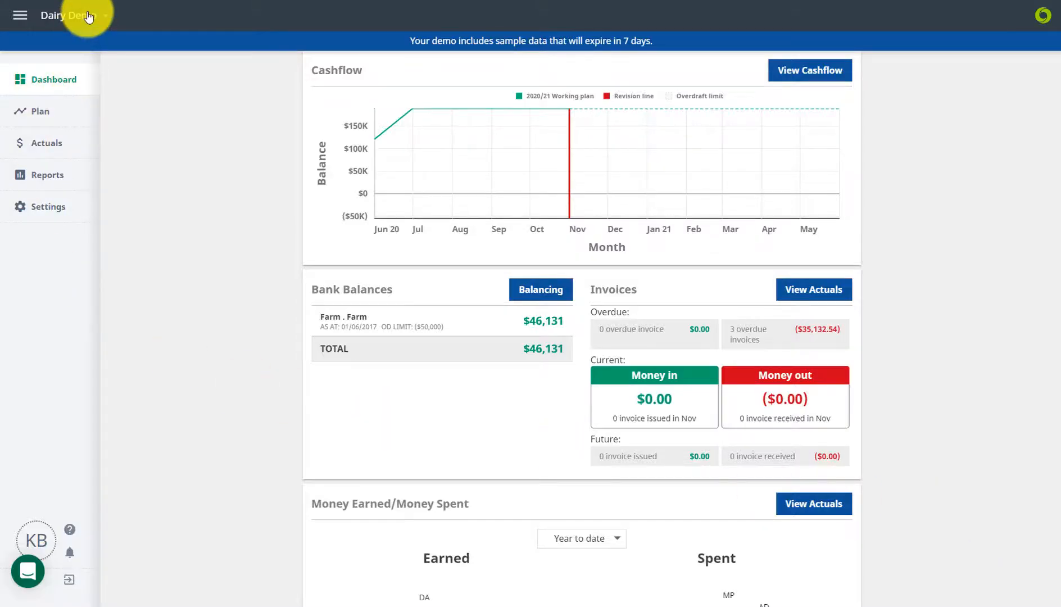
{"action": "mouse_move", "coordinate": [300, 71]}
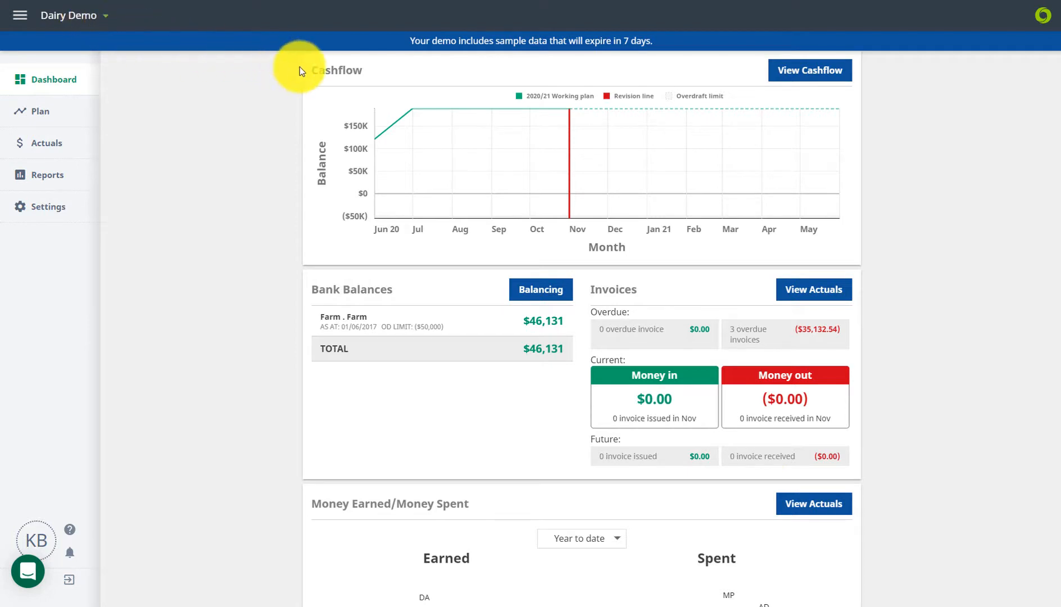
{"action": "mouse_move", "coordinate": [499, 249]}
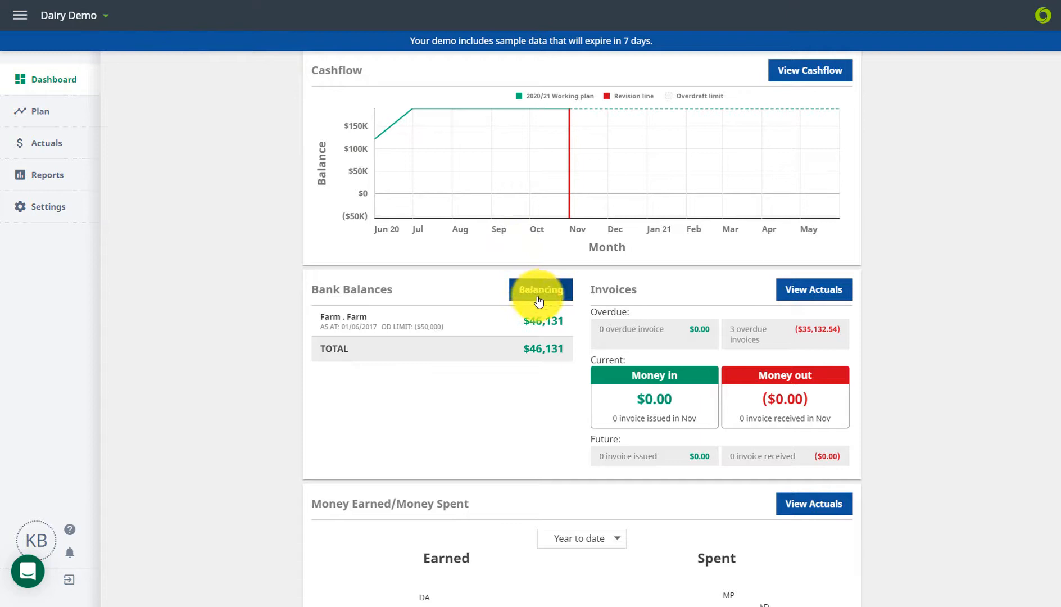
{"action": "mouse_move", "coordinate": [613, 425]}
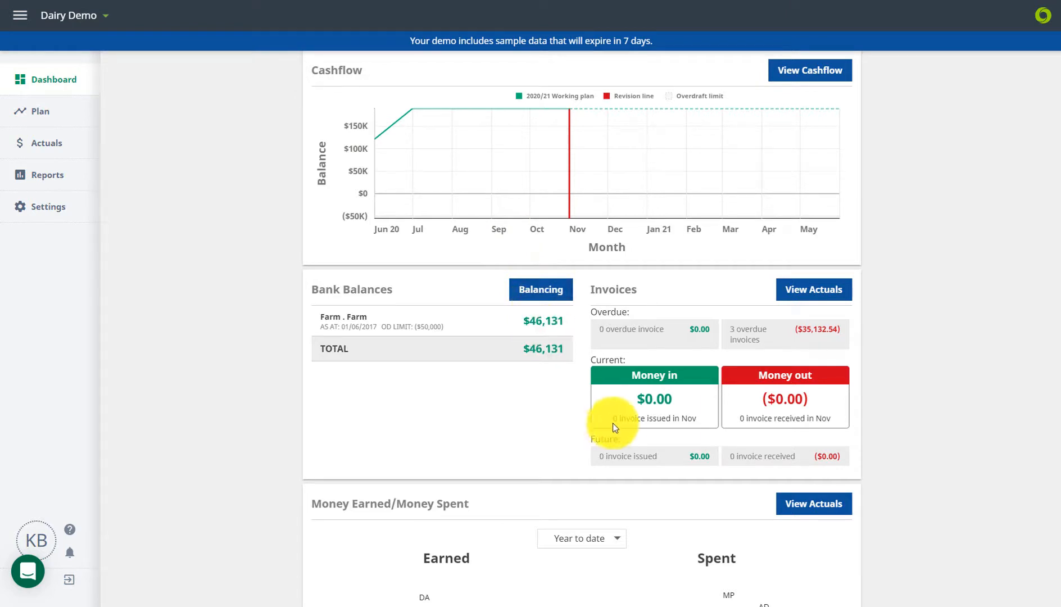
{"action": "mouse_move", "coordinate": [672, 440]}
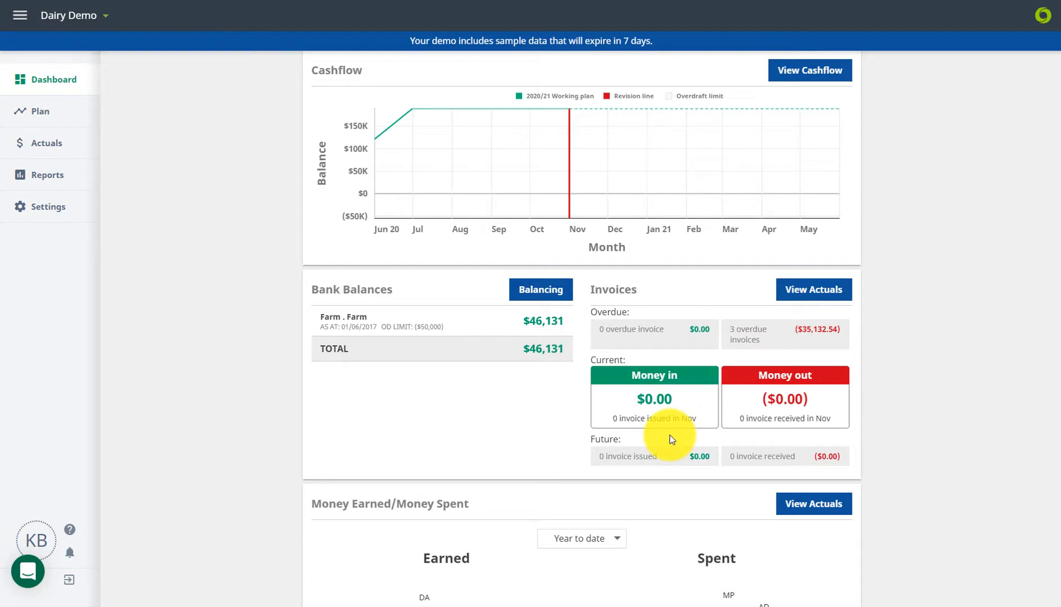
Drill into the accounting fees slice of the Money Spent chart, then go to Settings.
{"action": "scroll", "scroll_direction": "down", "scroll_amount": 3}
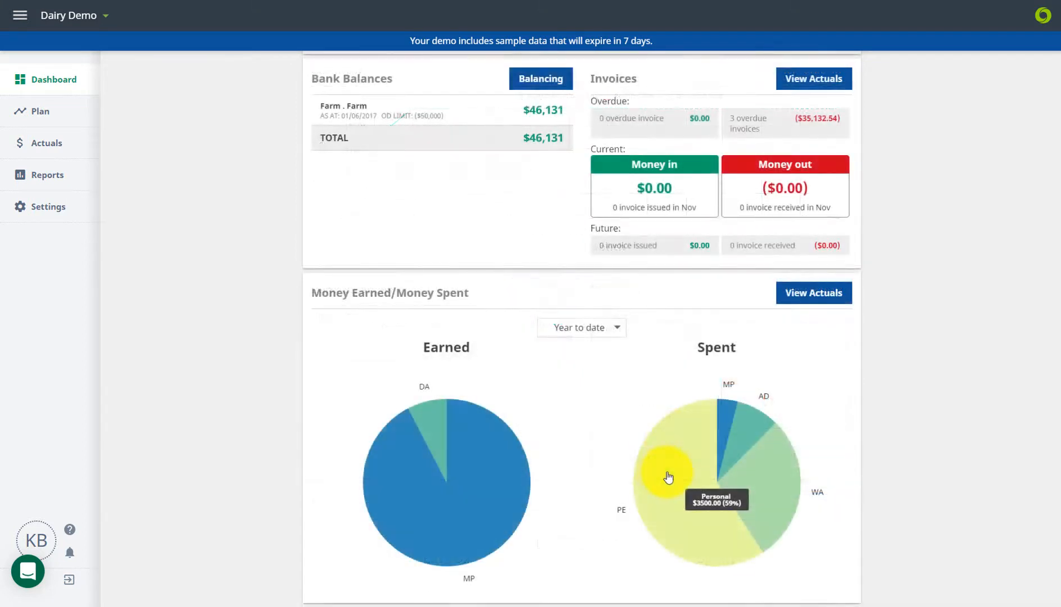
{"action": "mouse_move", "coordinate": [765, 477]}
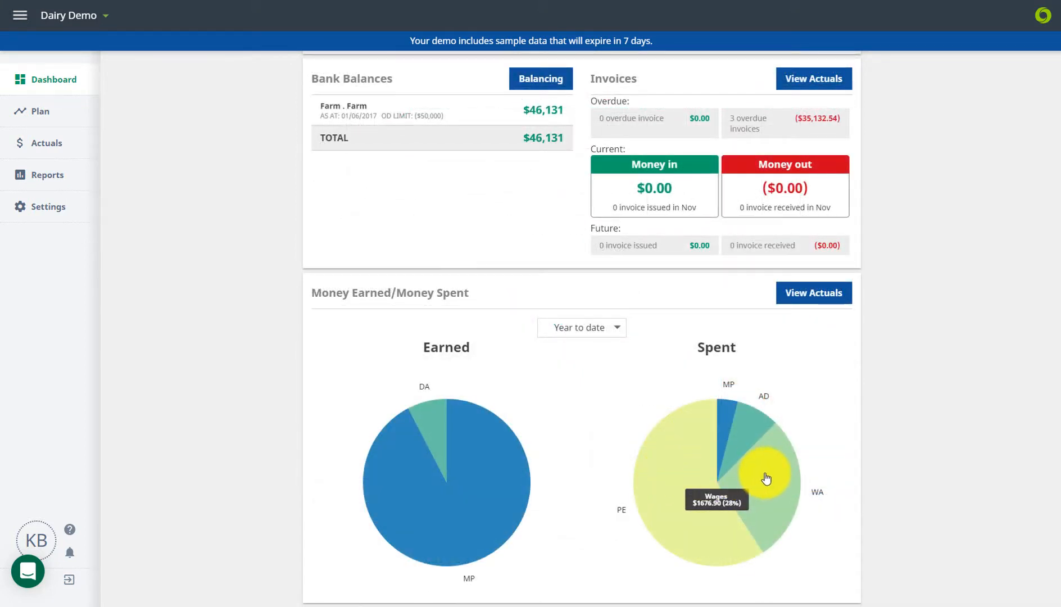
{"action": "left_click", "coordinate": [765, 474]}
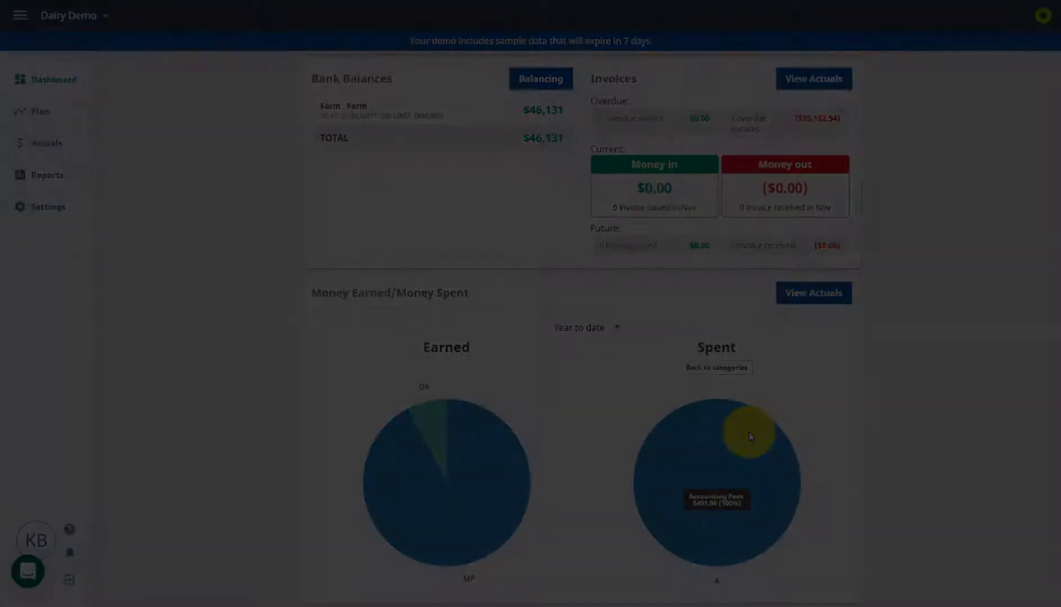
{"action": "left_click", "coordinate": [48, 207]}
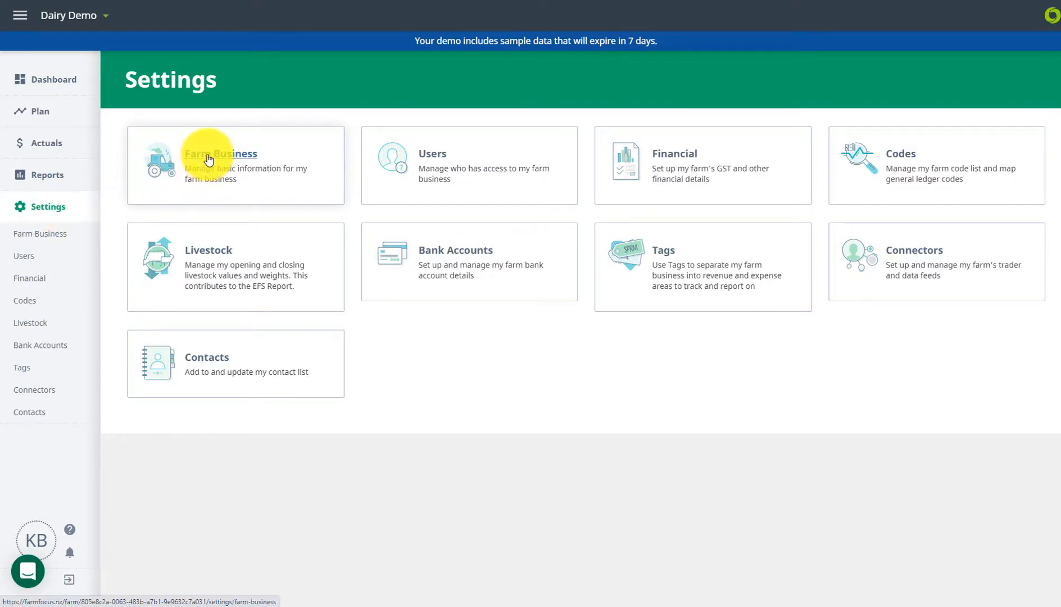
{"action": "left_click", "coordinate": [220, 154]}
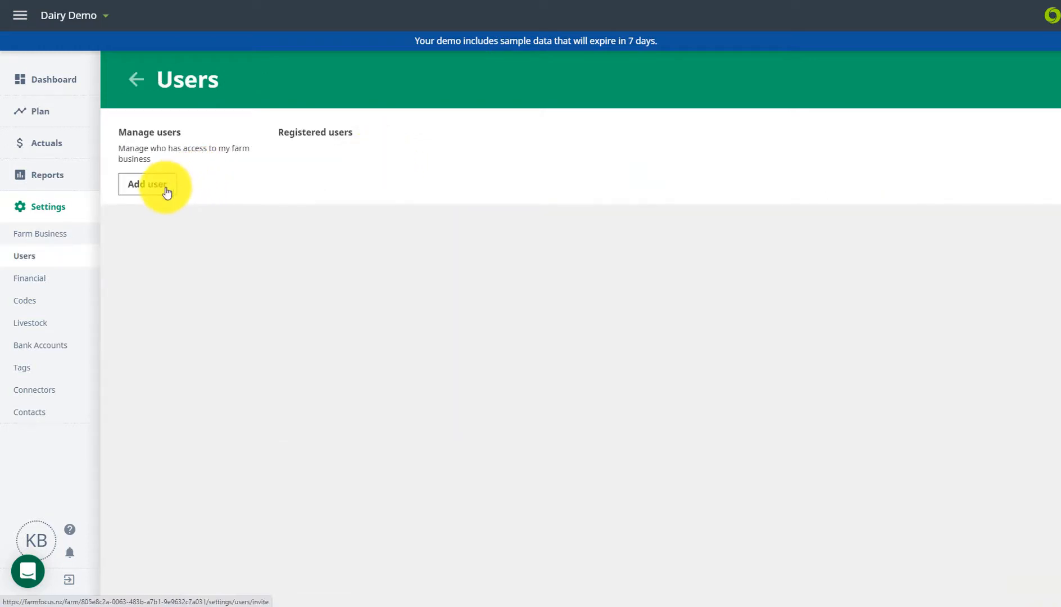
{"action": "left_click", "coordinate": [147, 184]}
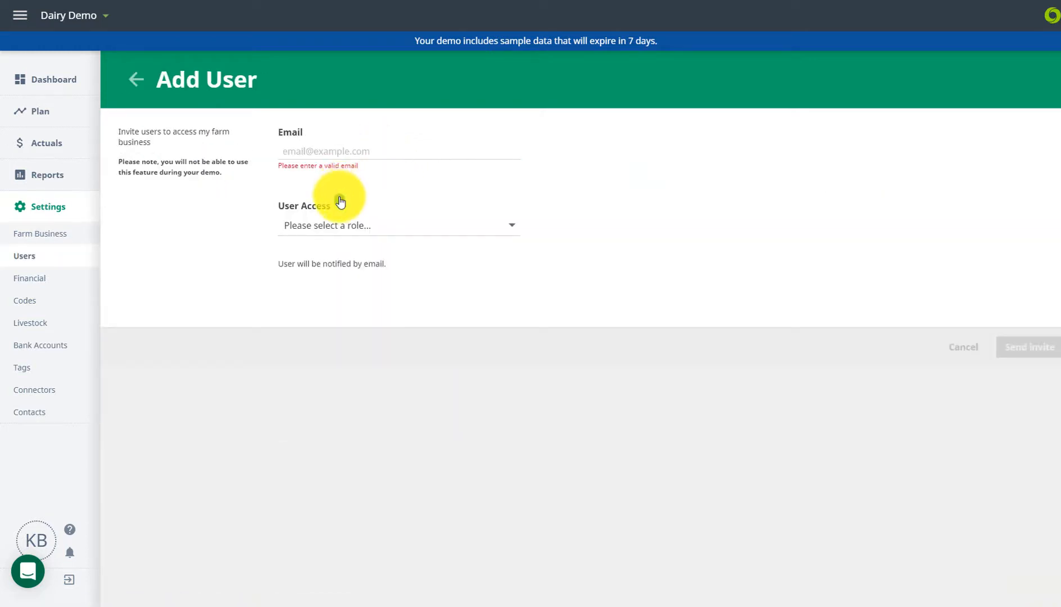
{"action": "left_click", "coordinate": [339, 200]}
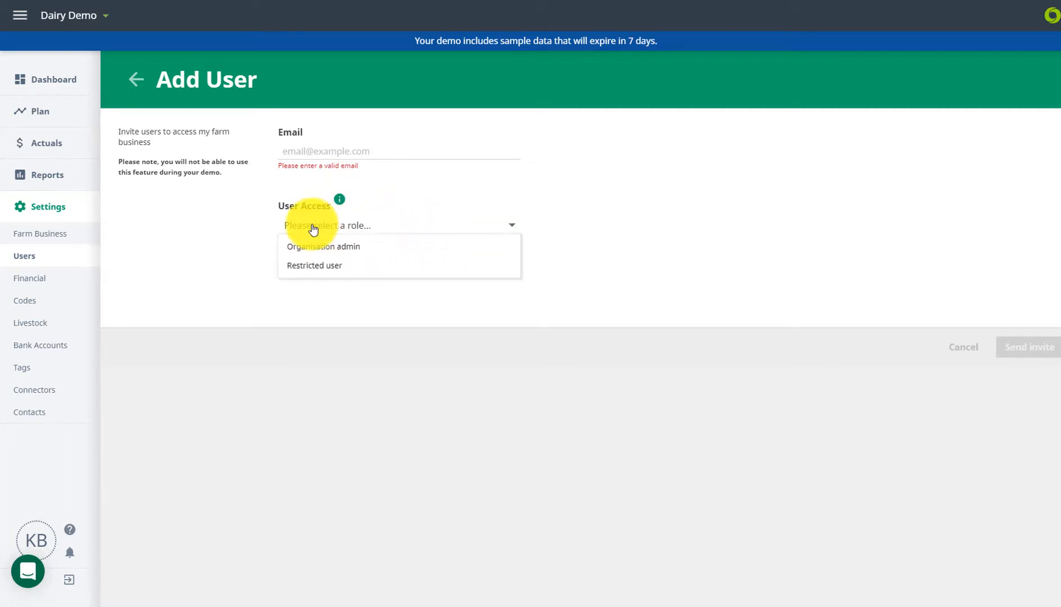
{"action": "left_click", "coordinate": [32, 277]}
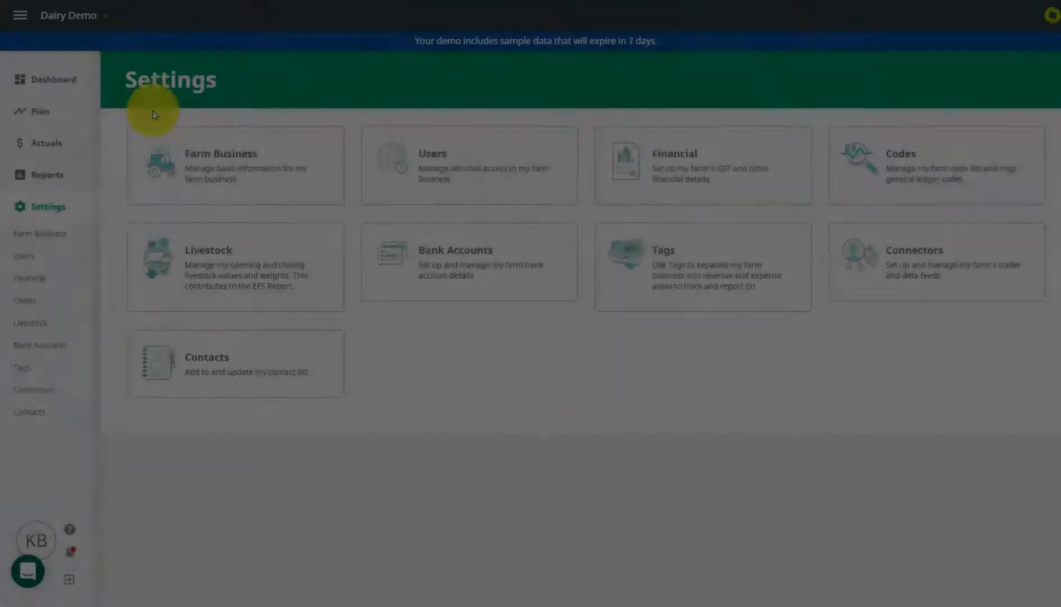
View livestock weights for the dairy stock classes, then go to Bank Accounts.
{"action": "left_click", "coordinate": [236, 266]}
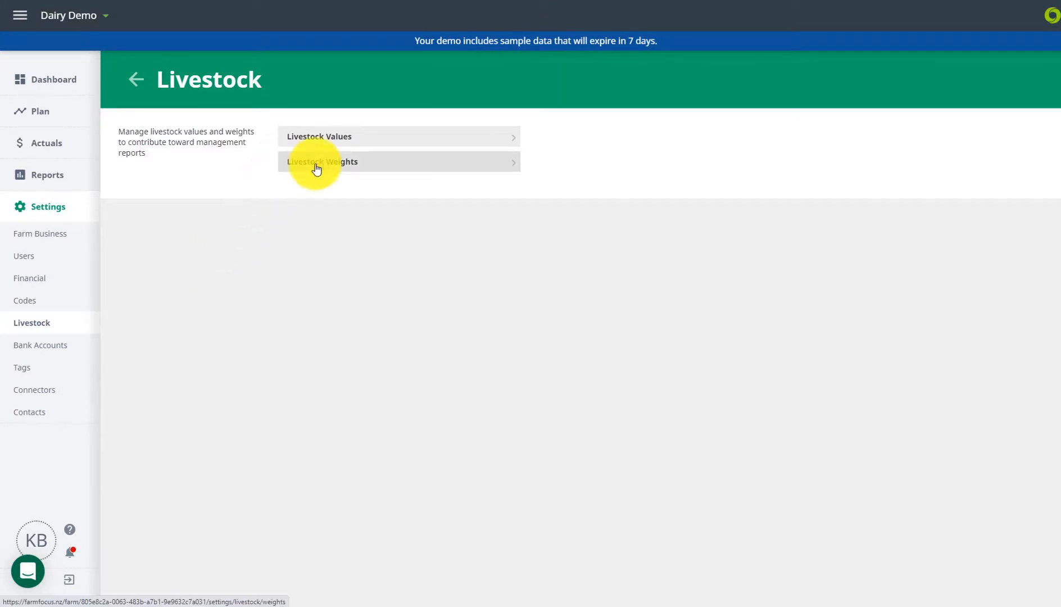
{"action": "left_click", "coordinate": [322, 162]}
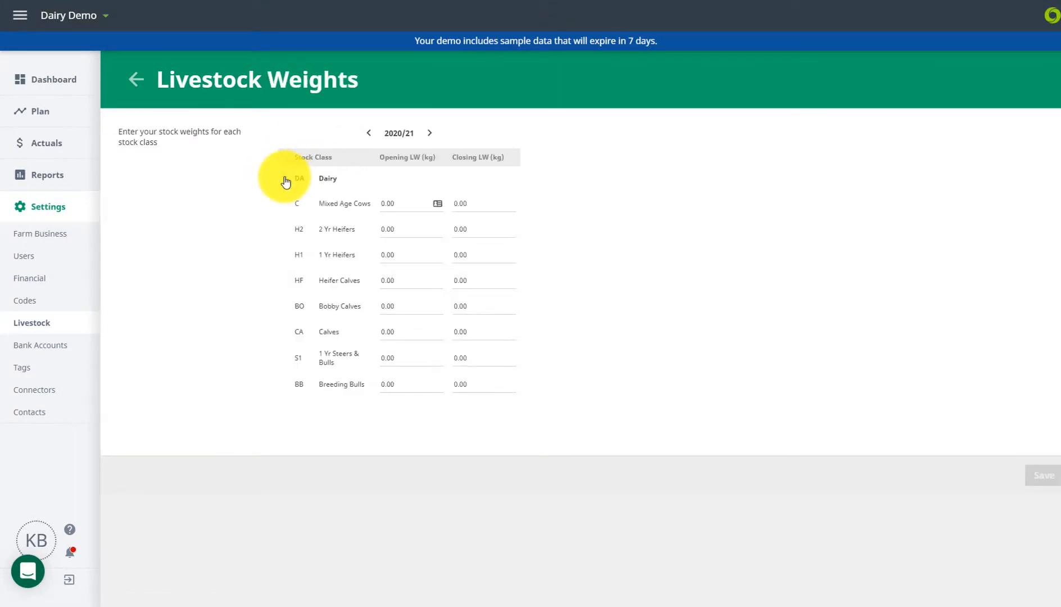
{"action": "left_click", "coordinate": [41, 345]}
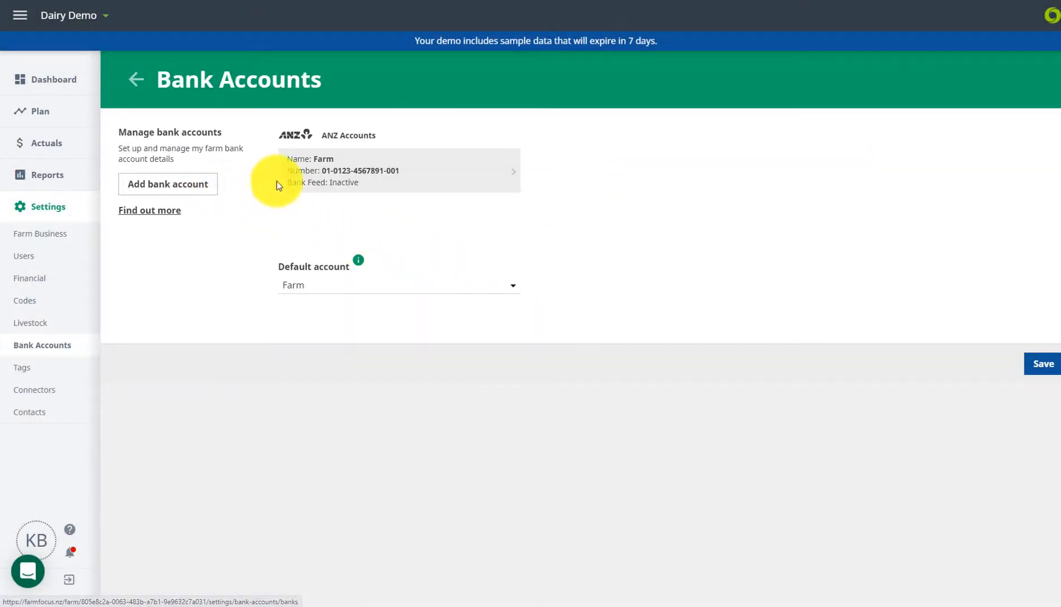
Review the ANZ Farm account details and read the Default account tooltip.
{"action": "left_click", "coordinate": [396, 171]}
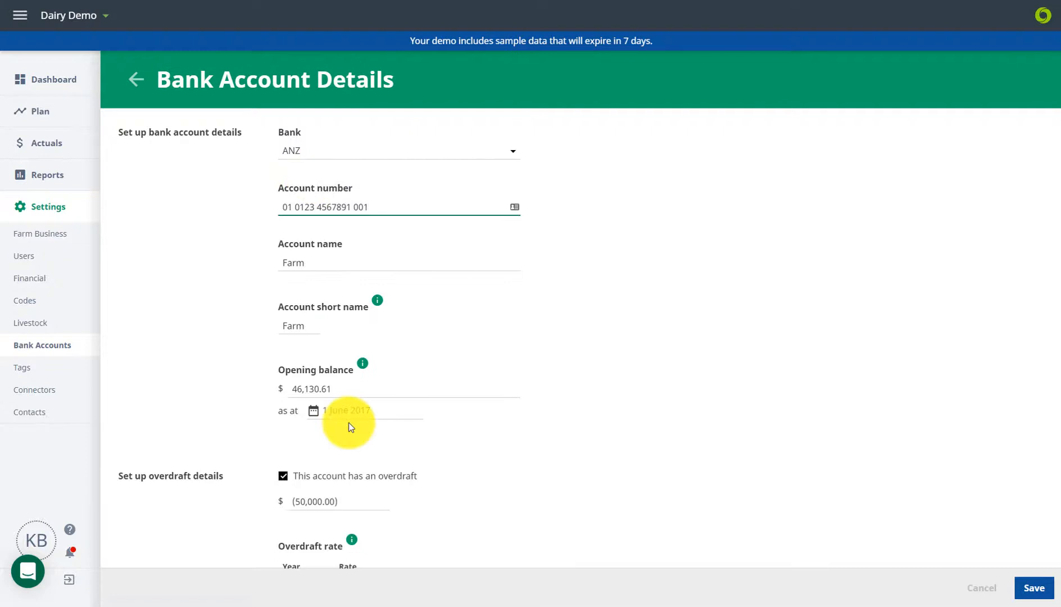
{"action": "scroll", "scroll_direction": "down", "scroll_amount": 3}
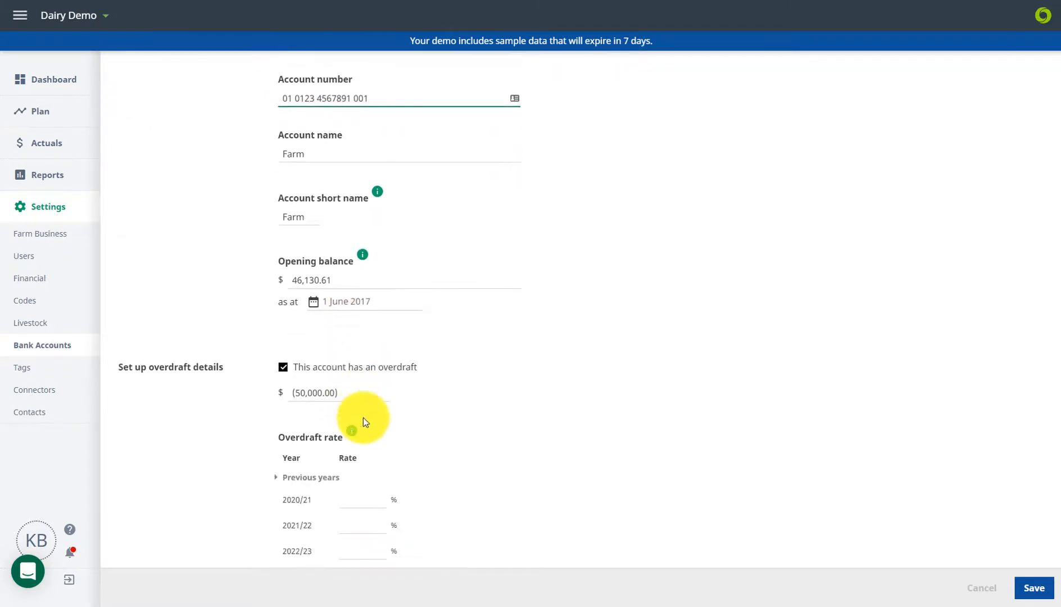
{"action": "scroll", "scroll_direction": "down", "scroll_amount": 3}
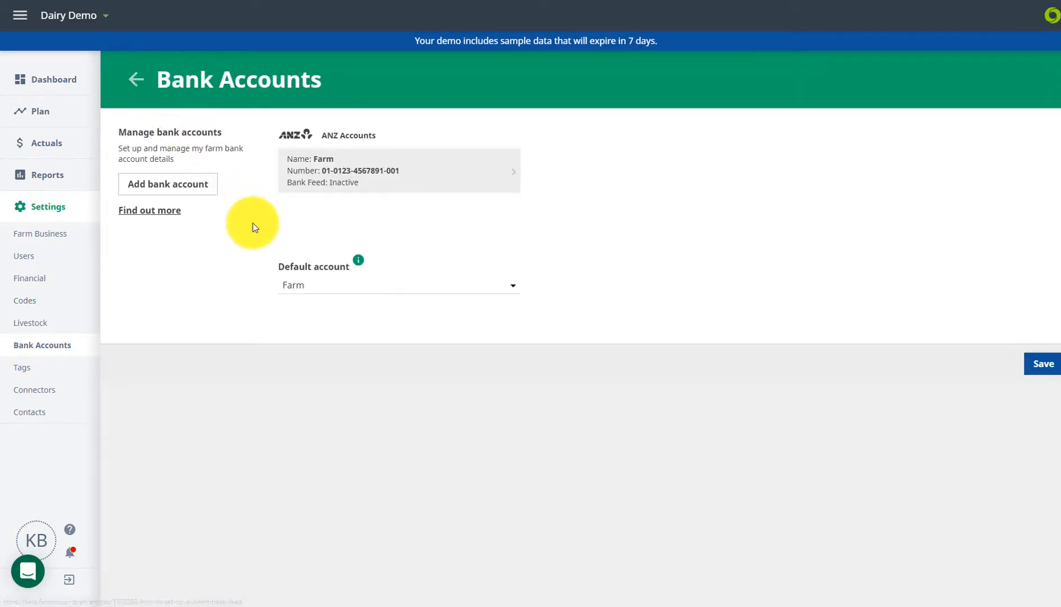
{"action": "left_click", "coordinate": [357, 261]}
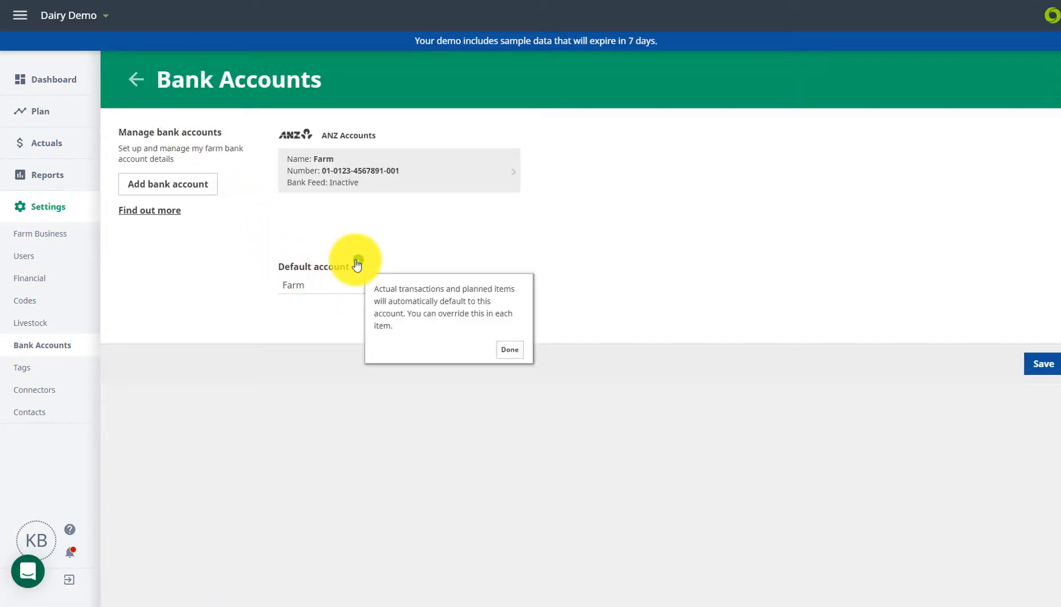
{"action": "left_click", "coordinate": [509, 349]}
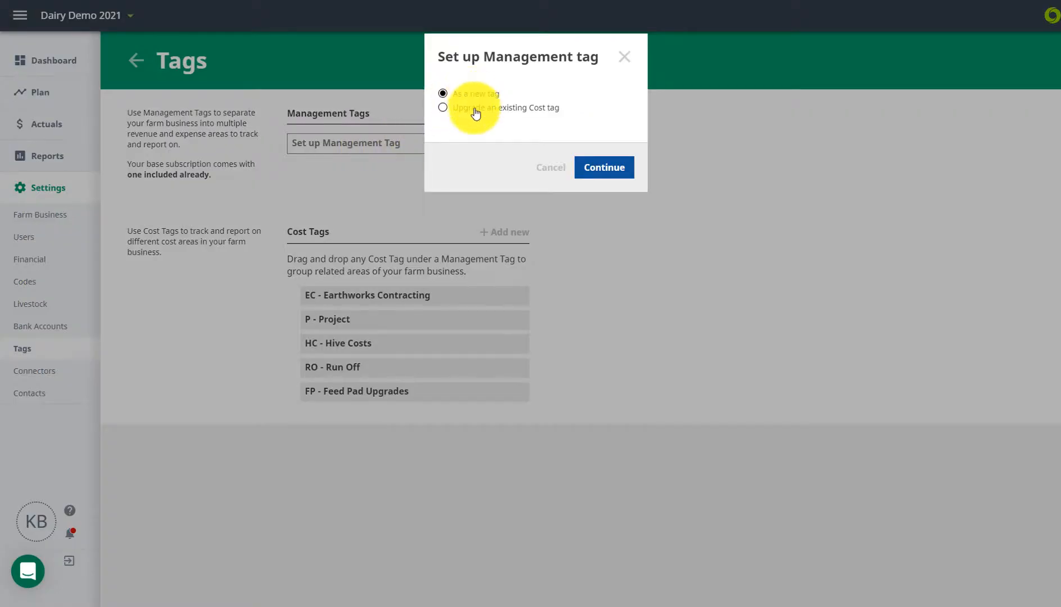
Upgrade the Earthworks Contracting cost tag to a management tag (EC) with a chosen colour.
{"action": "left_click", "coordinate": [443, 108]}
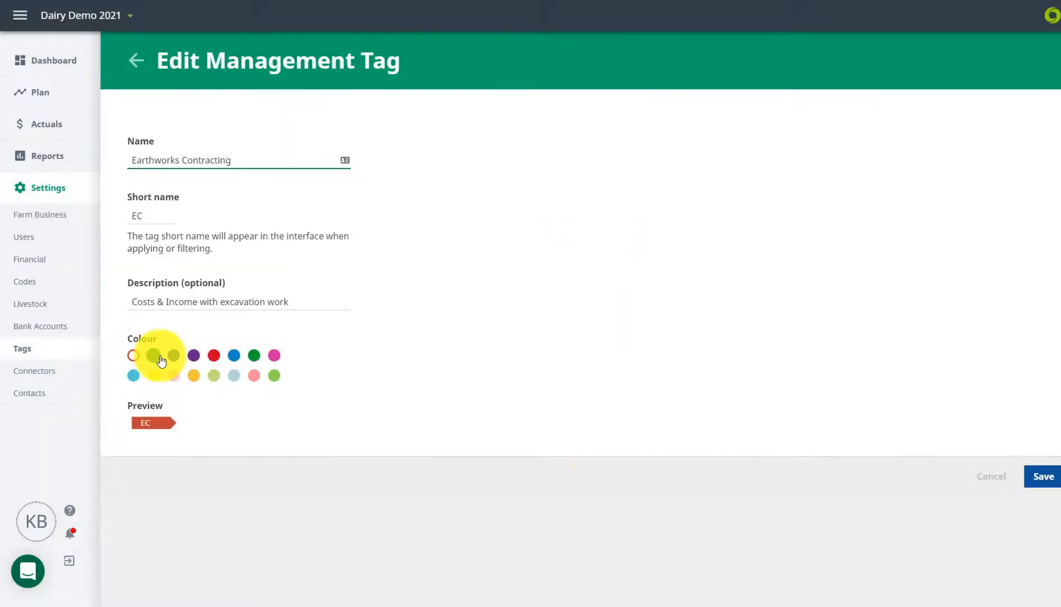
{"action": "left_click", "coordinate": [1042, 475]}
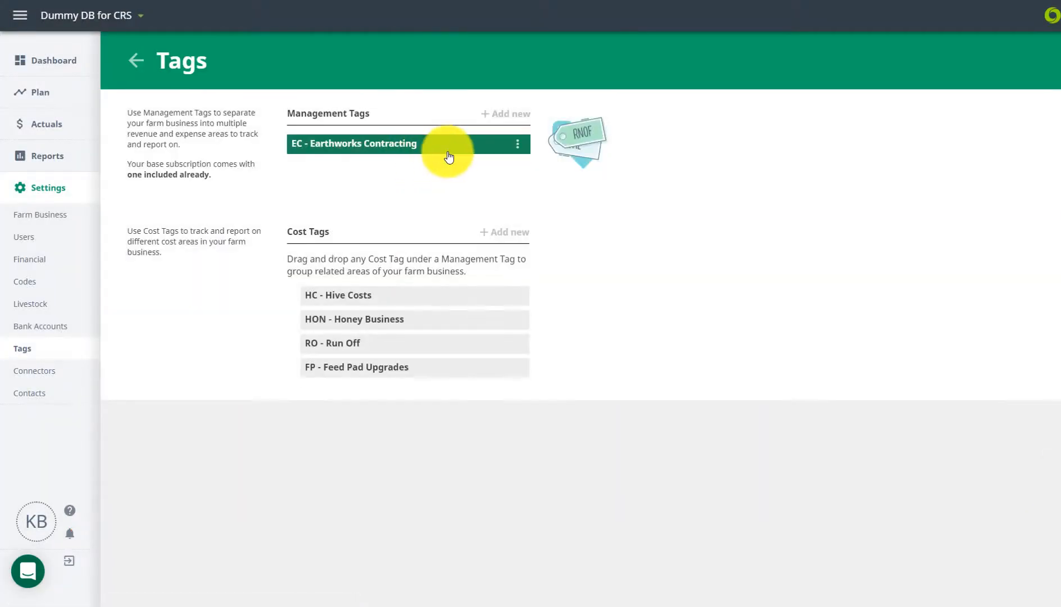
{"action": "left_click", "coordinate": [91, 15]}
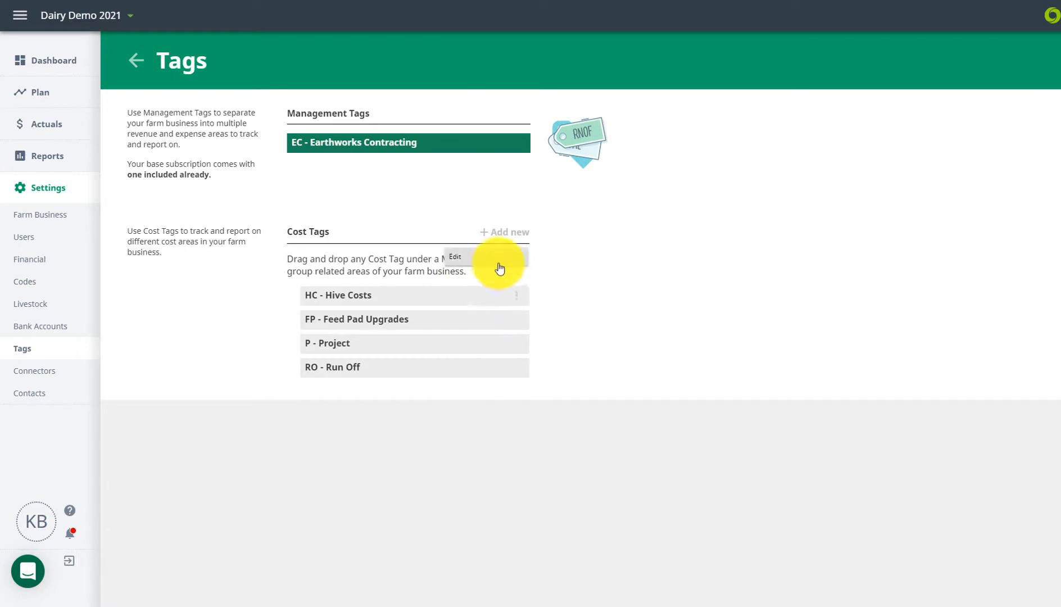
{"action": "left_click", "coordinate": [454, 256]}
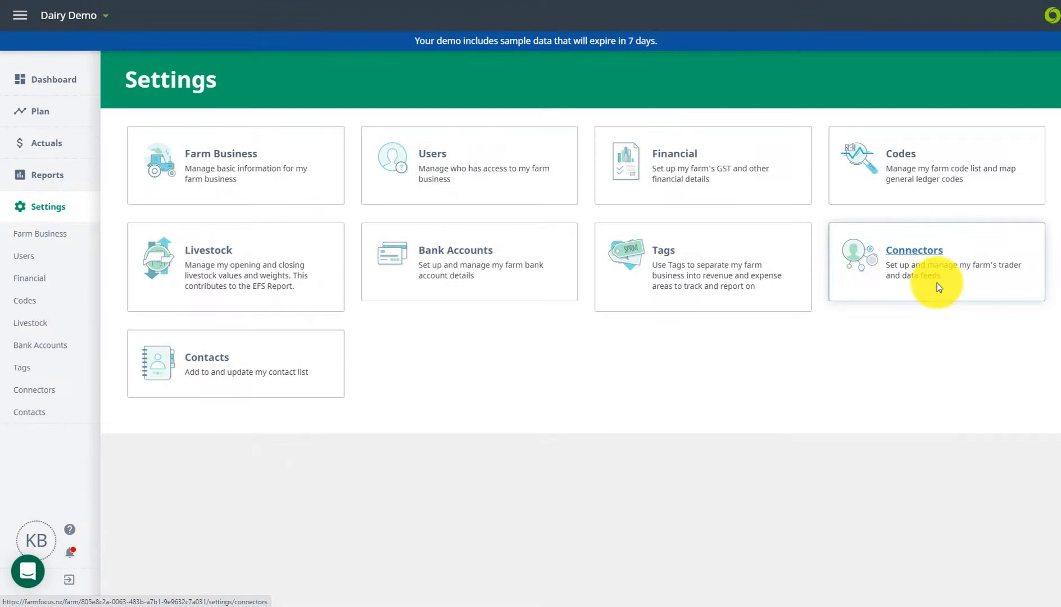
View the Farm Source and invoice scanner connector pages from Connectors, then move on to Contacts.
{"action": "left_click", "coordinate": [937, 264]}
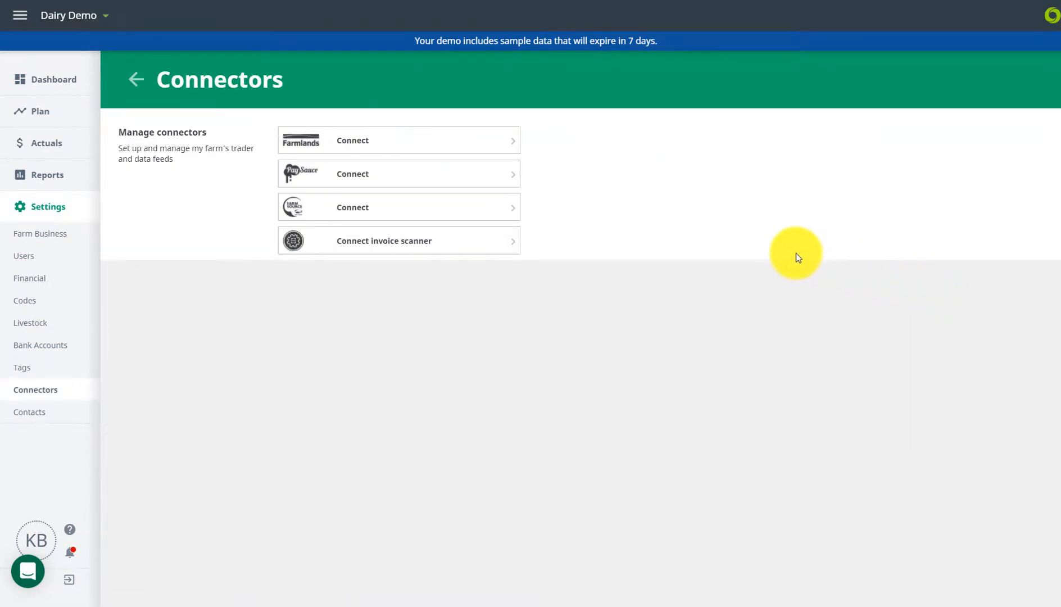
{"action": "left_click", "coordinate": [398, 206]}
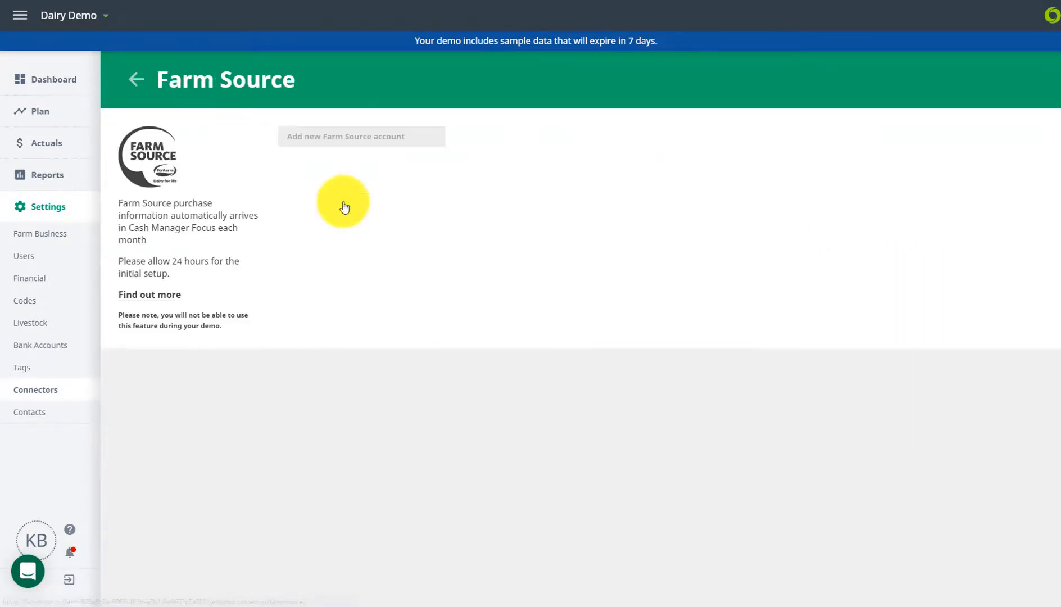
{"action": "mouse_move", "coordinate": [135, 80]}
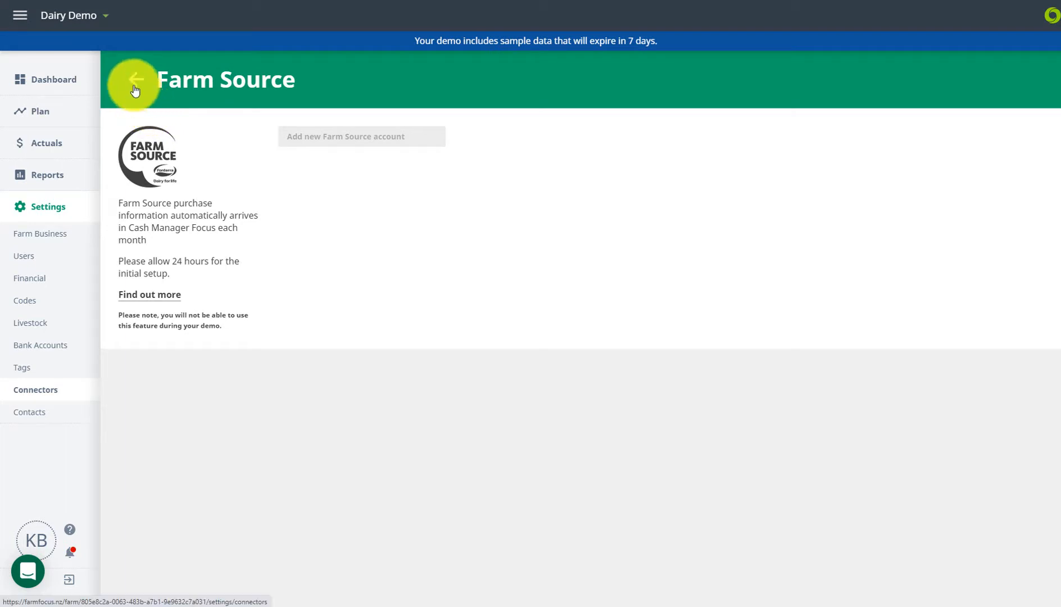
{"action": "left_click", "coordinate": [135, 78]}
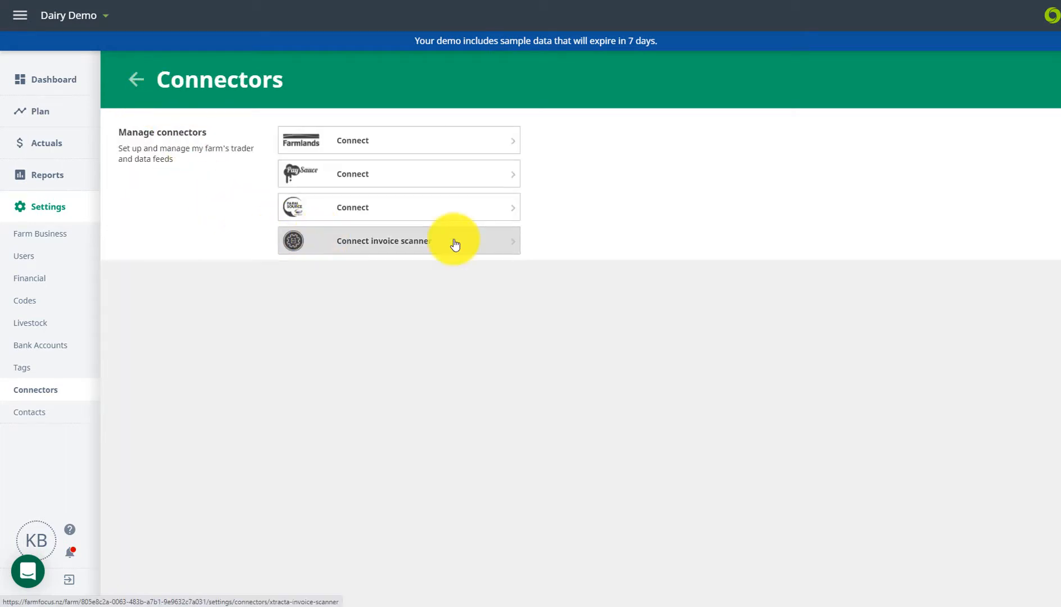
{"action": "left_click", "coordinate": [453, 240]}
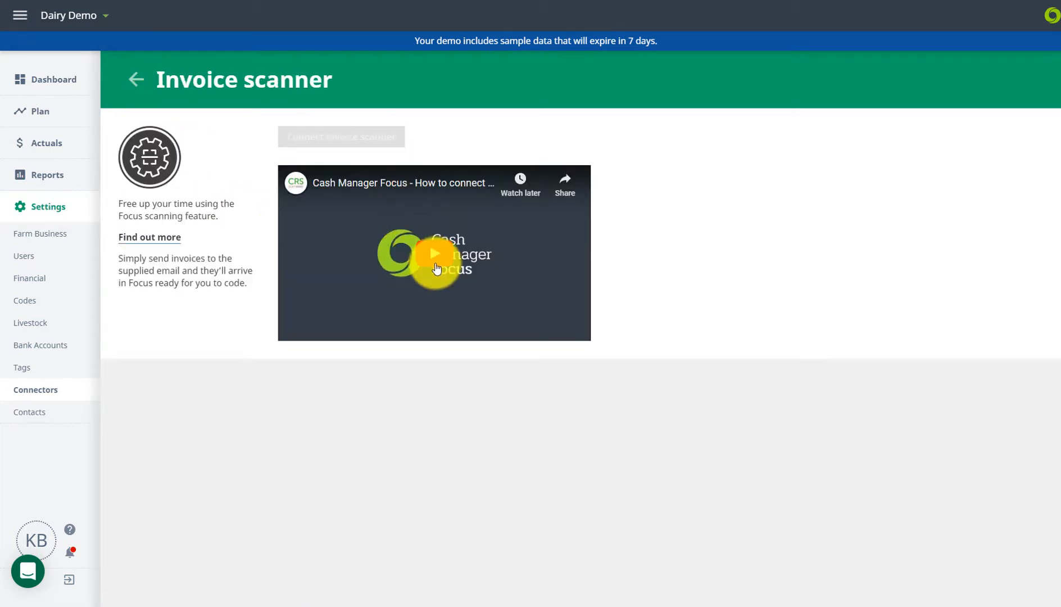
{"action": "left_click", "coordinate": [29, 413]}
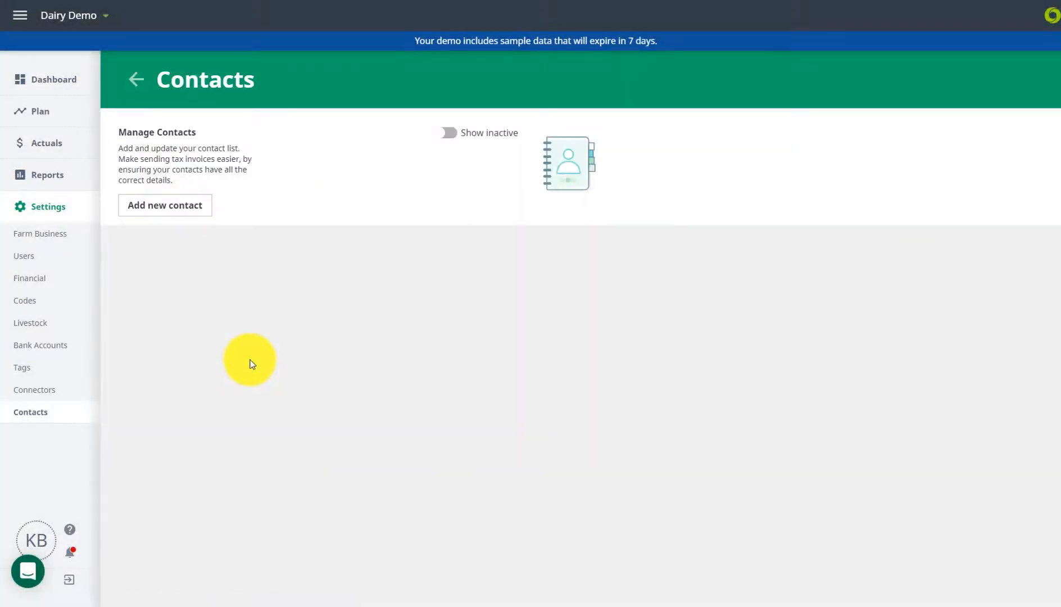
Preview the Add new contact form, cancel without saving, and turn on Show inactive.
{"action": "left_click", "coordinate": [164, 205]}
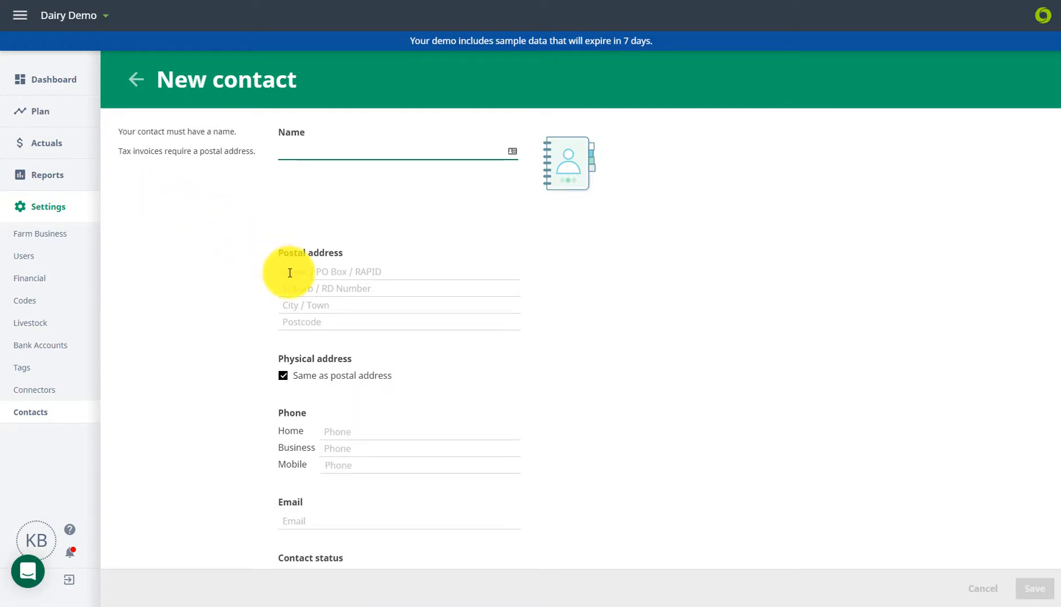
{"action": "left_click", "coordinate": [372, 152]}
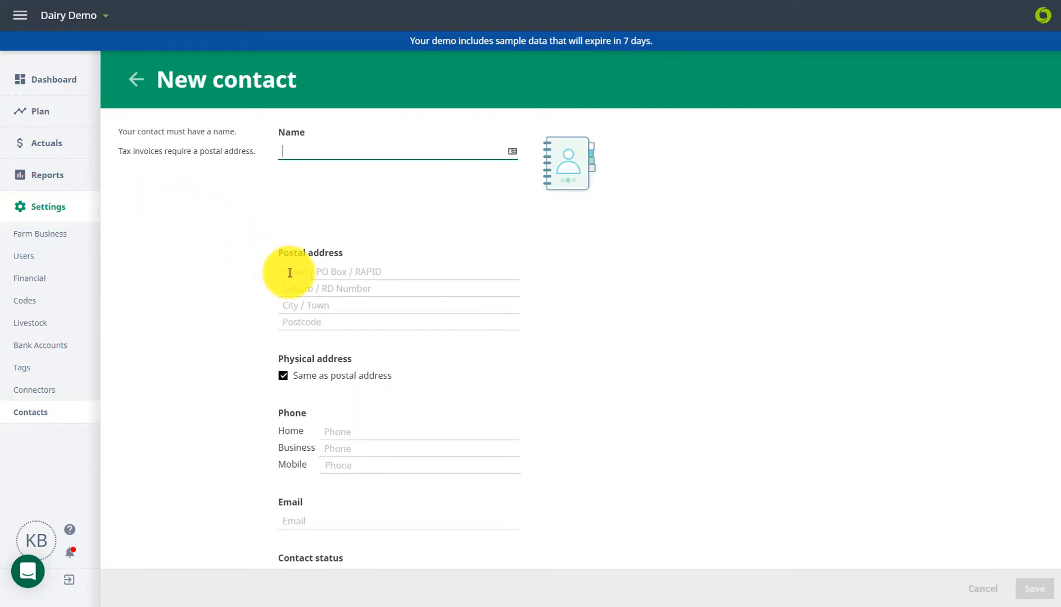
{"action": "left_click", "coordinate": [1032, 588]}
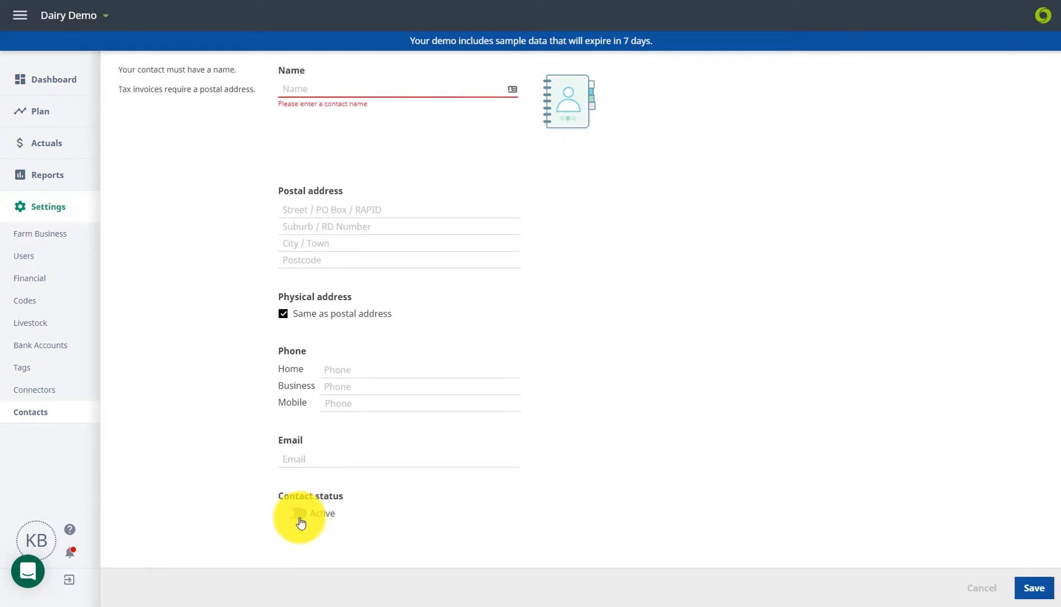
{"action": "left_click", "coordinate": [980, 587]}
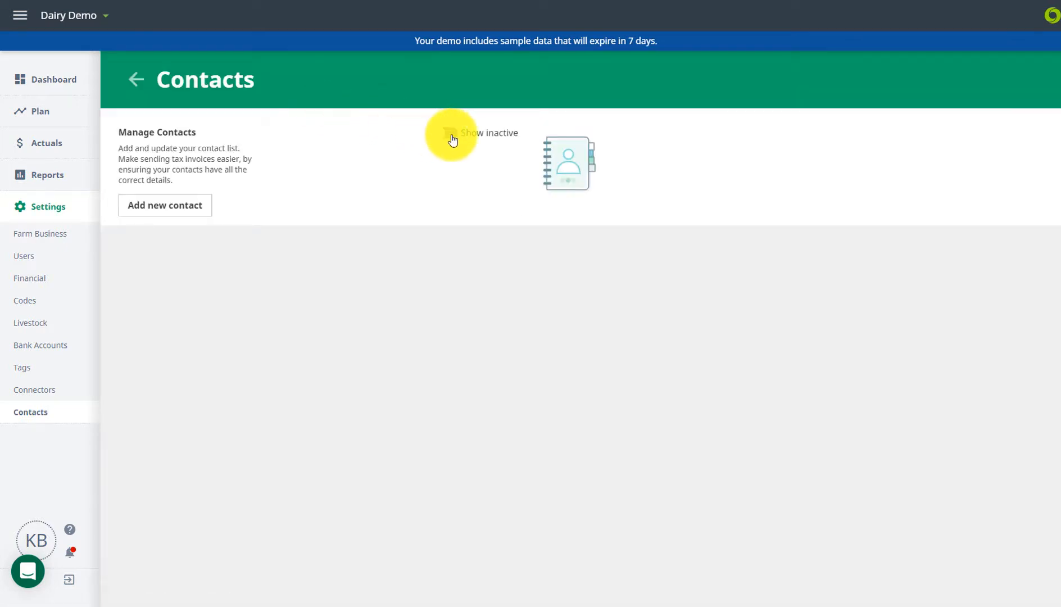
{"action": "left_click", "coordinate": [448, 133]}
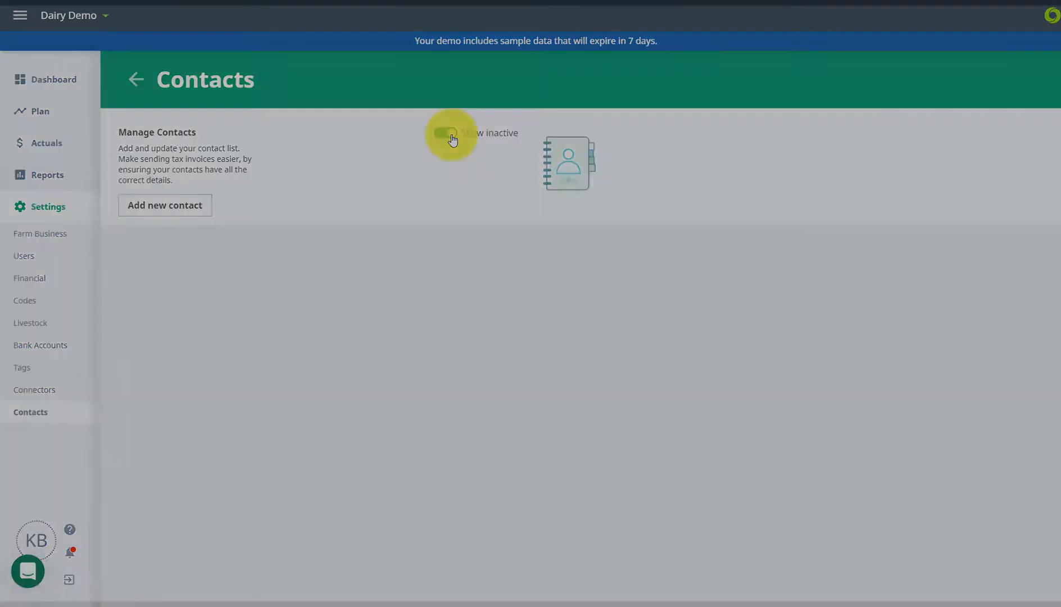